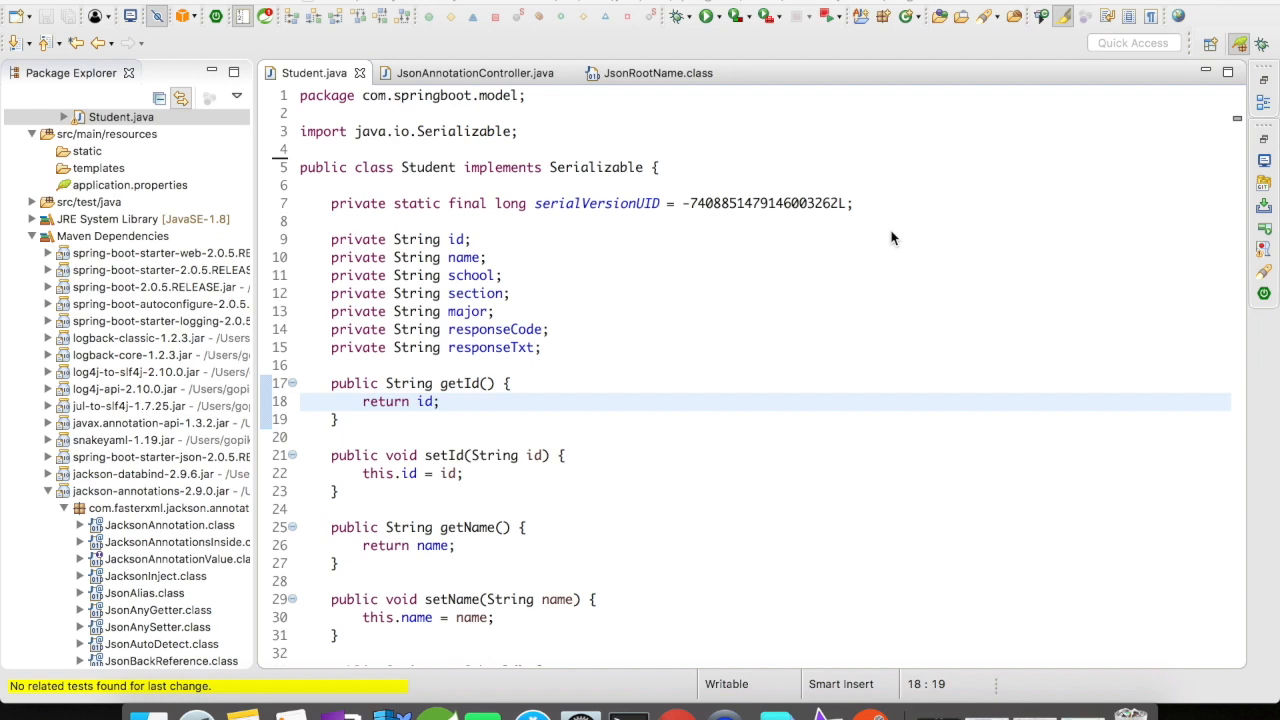
{"action": "mouse_move", "coordinate": [777, 173]}
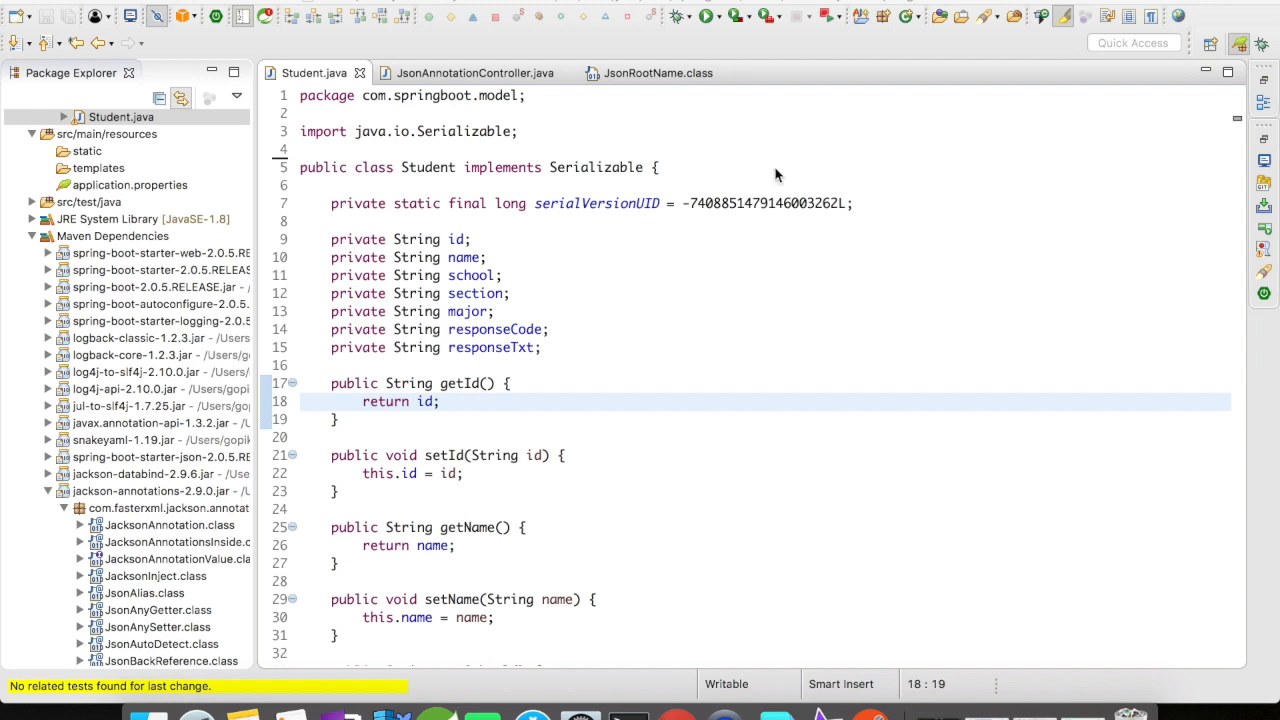
{"action": "mouse_move", "coordinate": [633, 160]}
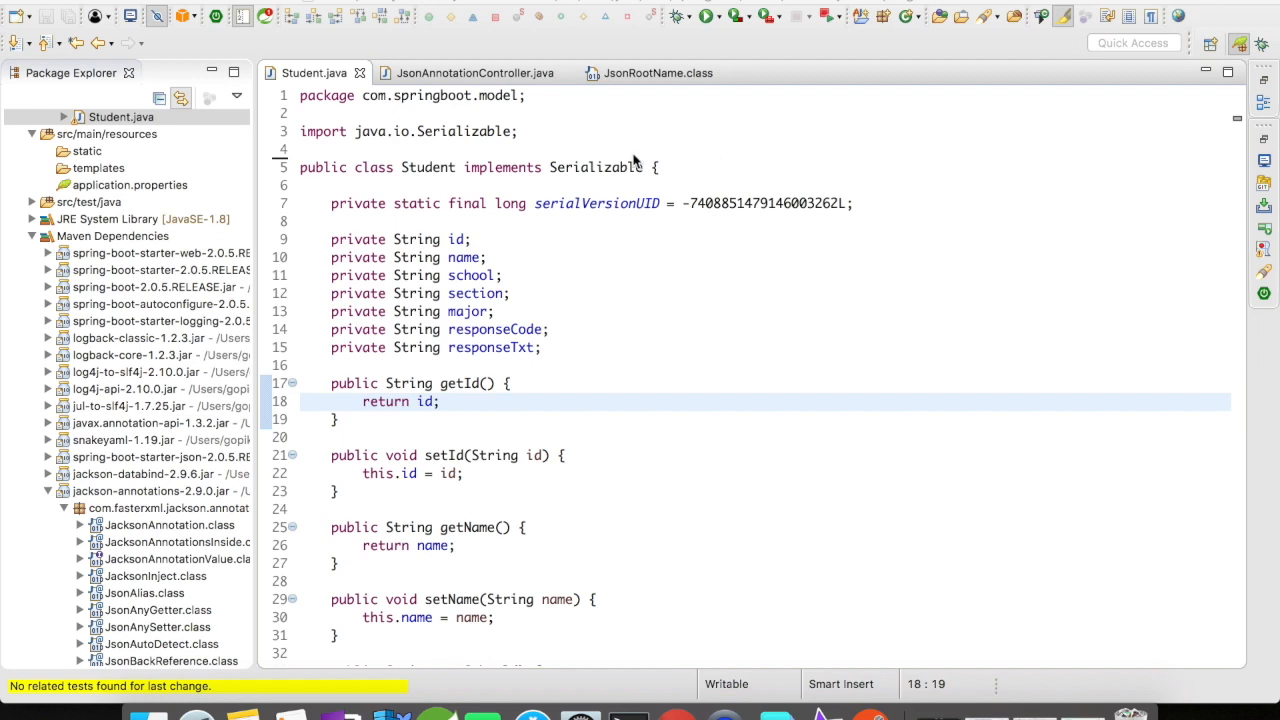
{"action": "type", "text": "@Json"}
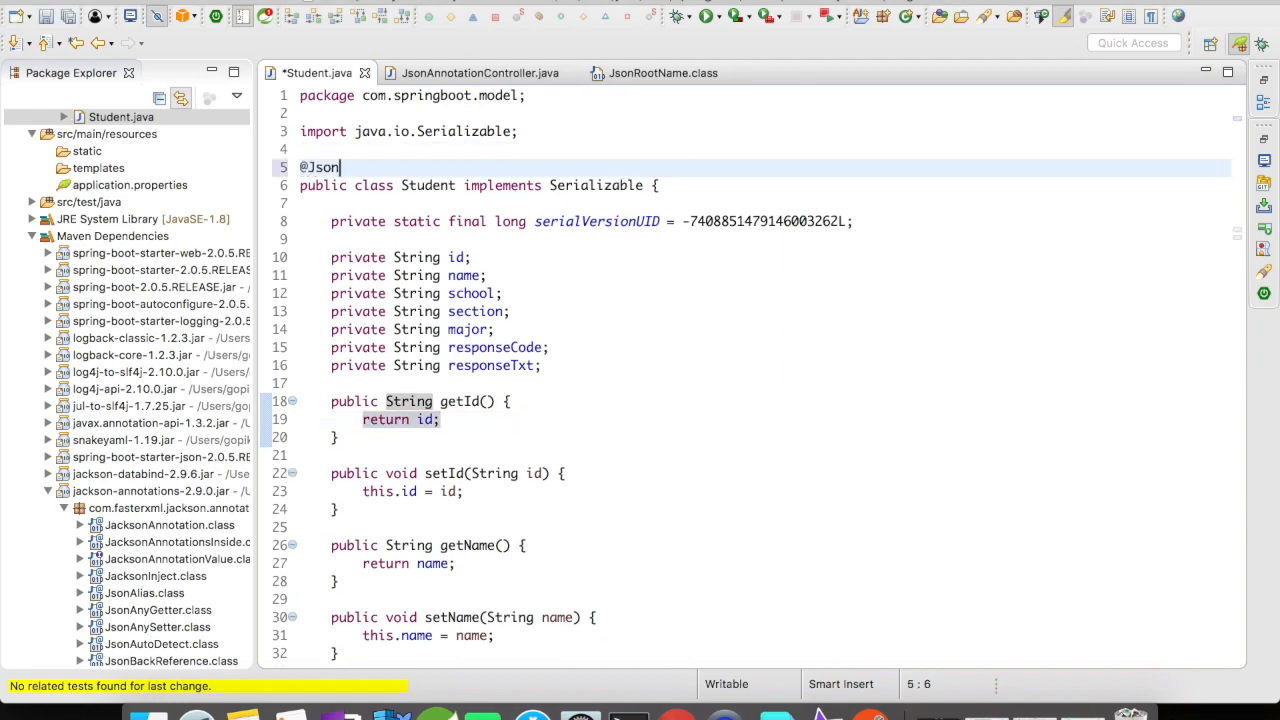
{"action": "type", "text": "in"}
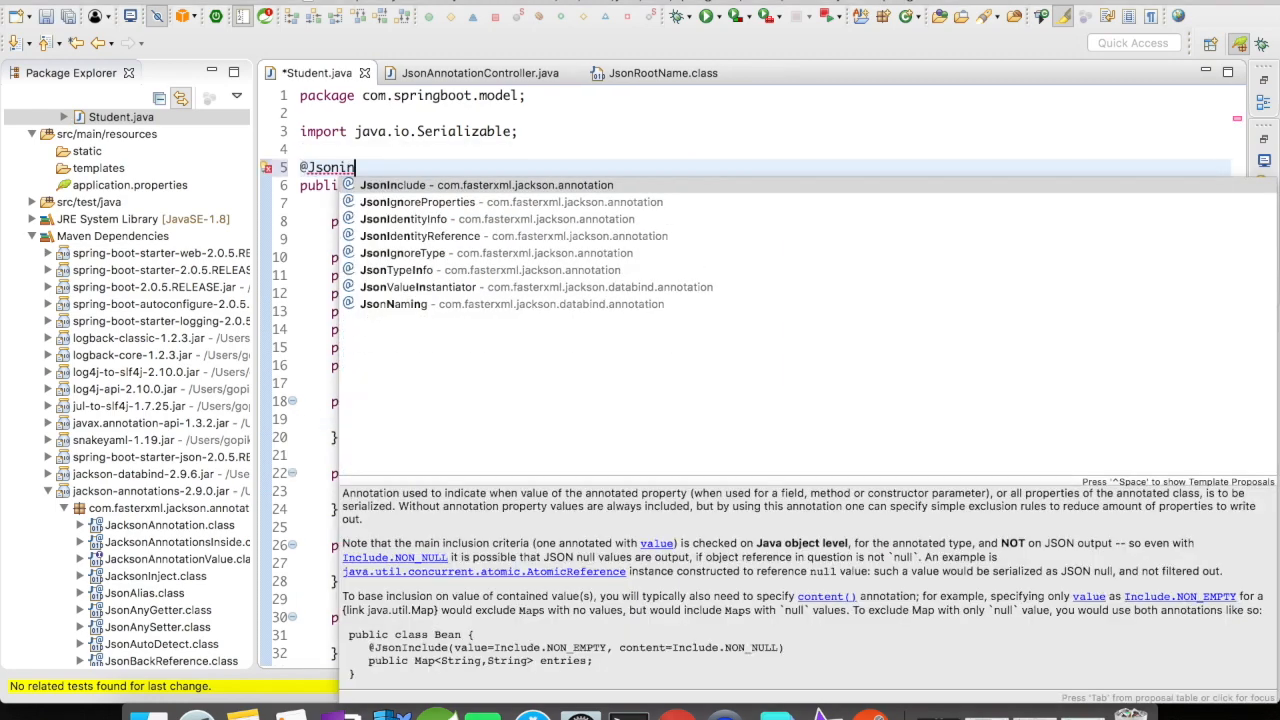
{"action": "left_click", "coordinate": [423, 184]}
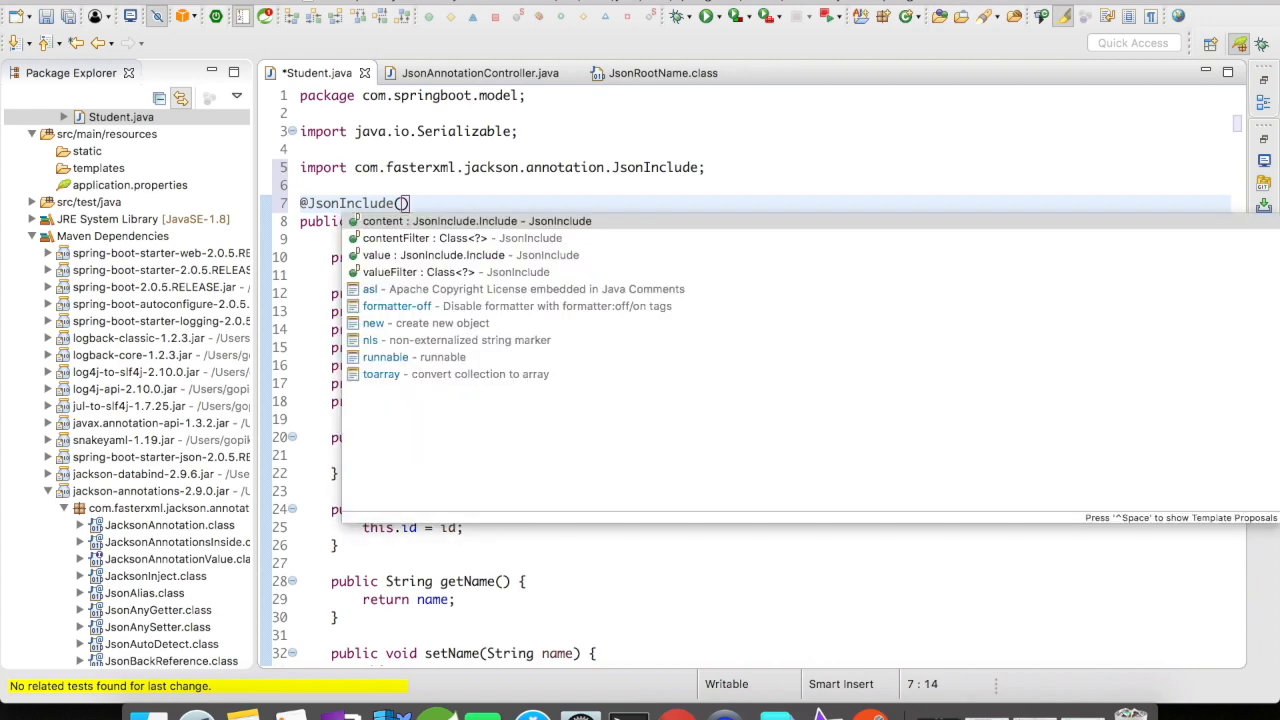
{"action": "mouse_move", "coordinate": [403, 221]}
{"action": "type", "text": "value"}
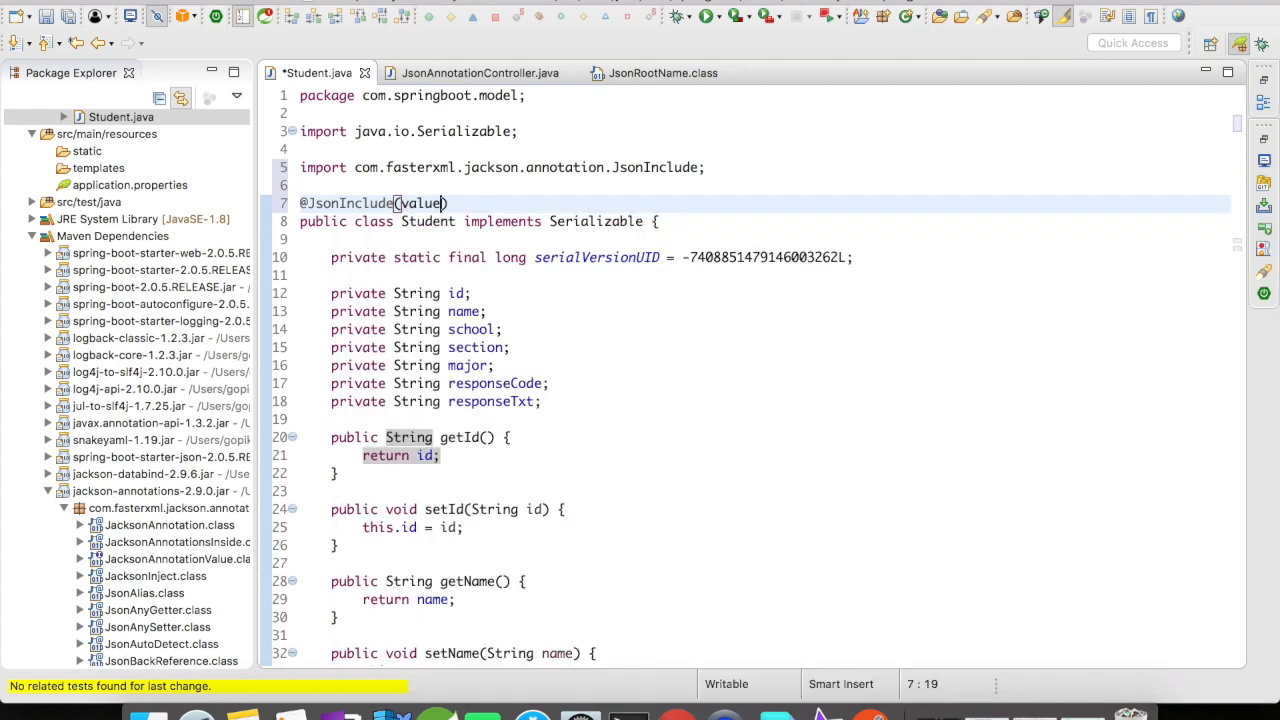
{"action": "type", "text": "= Include.NON_EMPTY"}
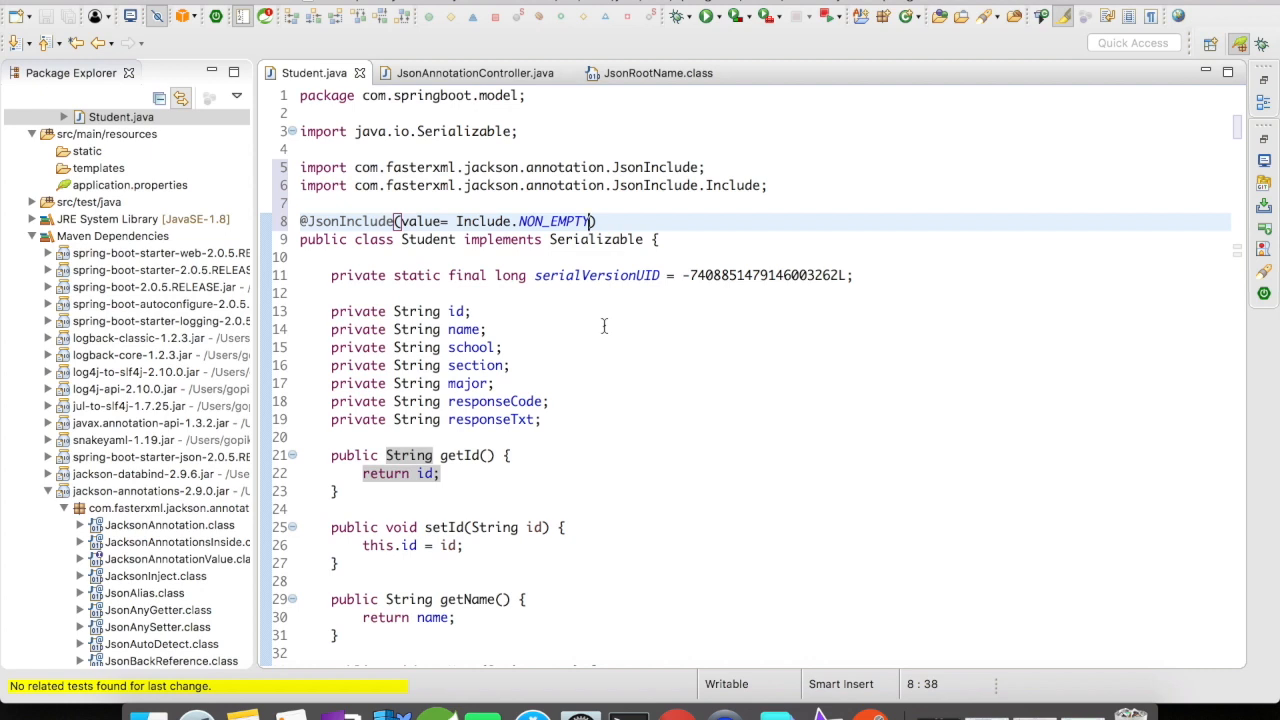
{"action": "mouse_move", "coordinate": [724, 72]}
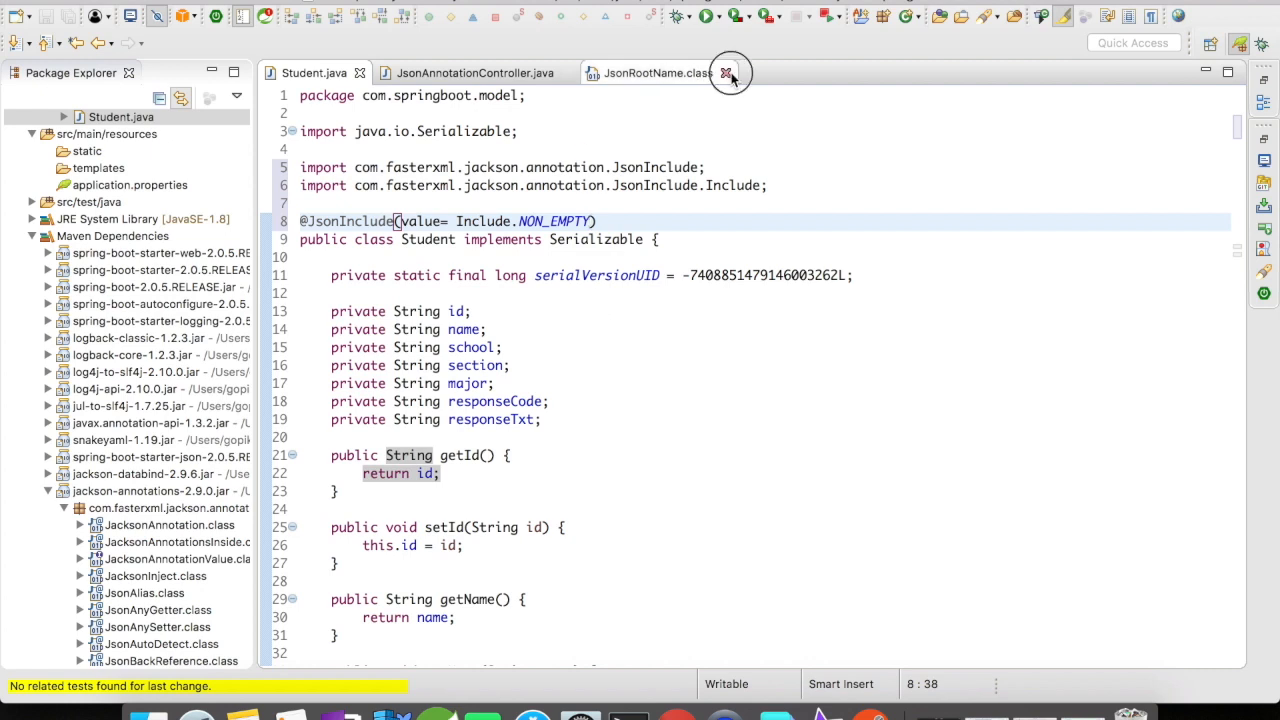
Step: Close JsonRootName.class and add student.setSection(null) and student.setMajor(null) in JsonAnnotationController
{"action": "left_click", "coordinate": [724, 72]}
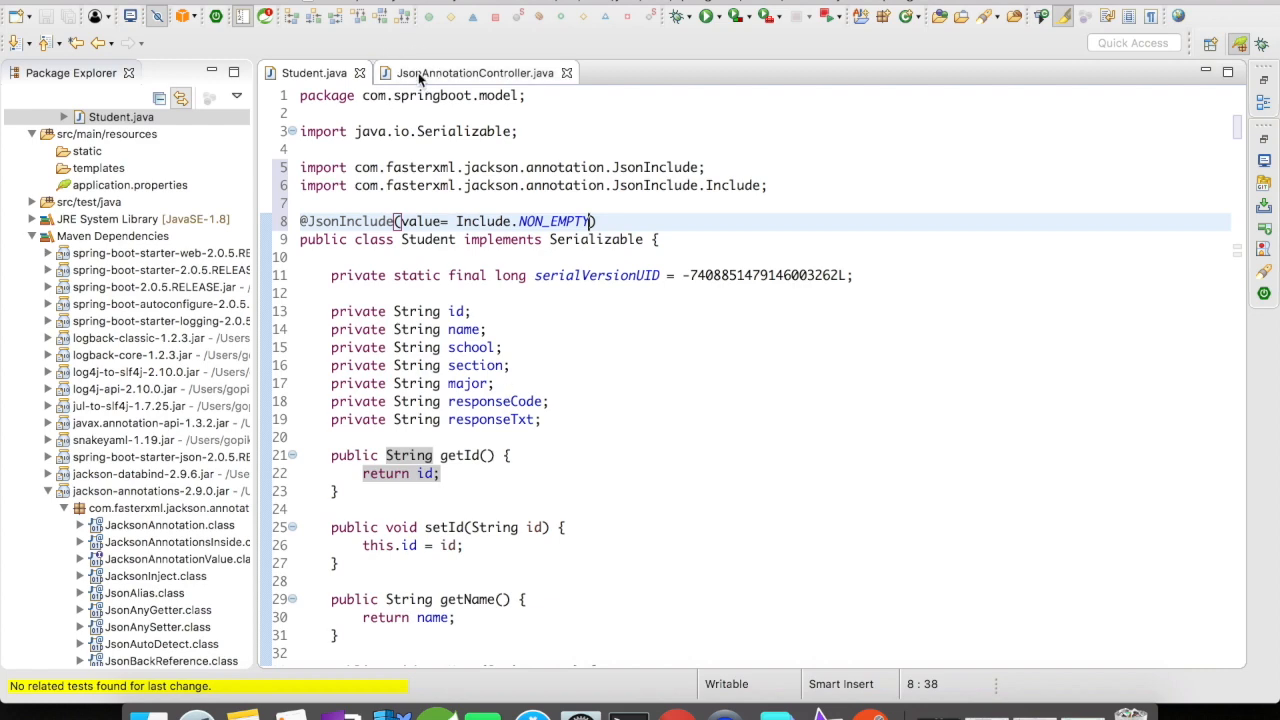
{"action": "left_click", "coordinate": [465, 72]}
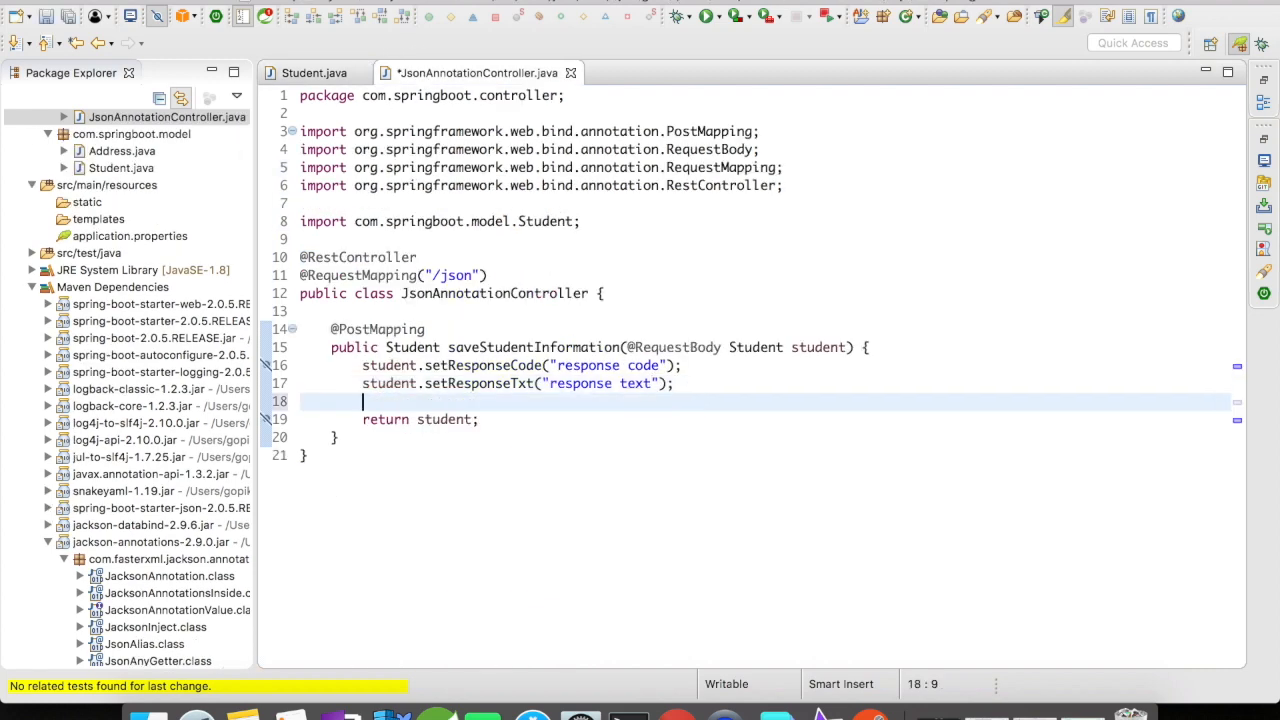
{"action": "type", "text": "student."}
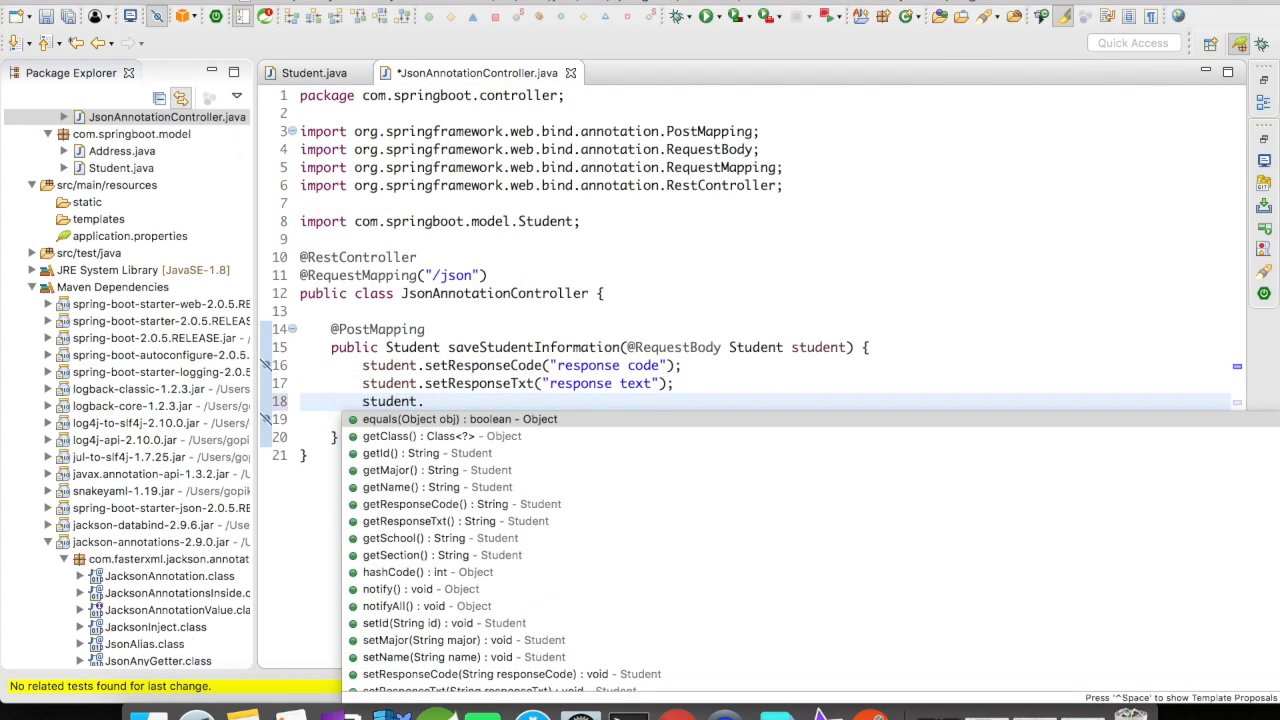
{"action": "type", "text": "se"}
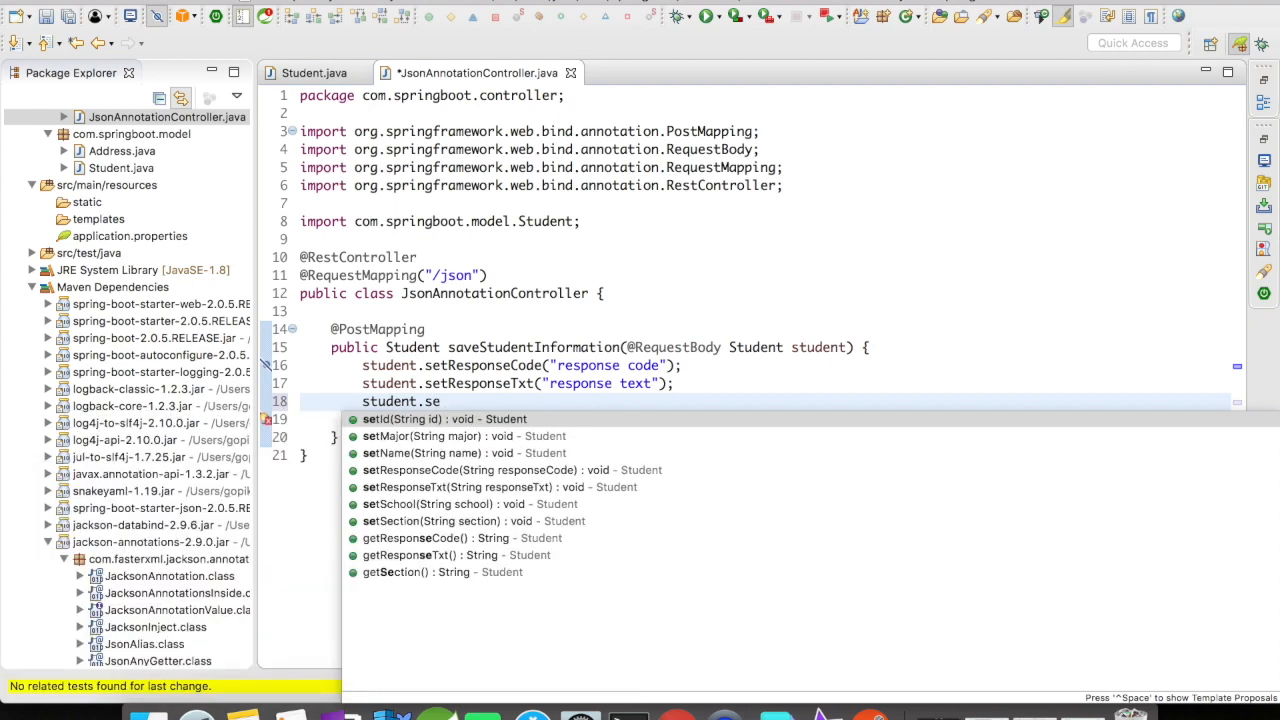
{"action": "type", "text": "s"}
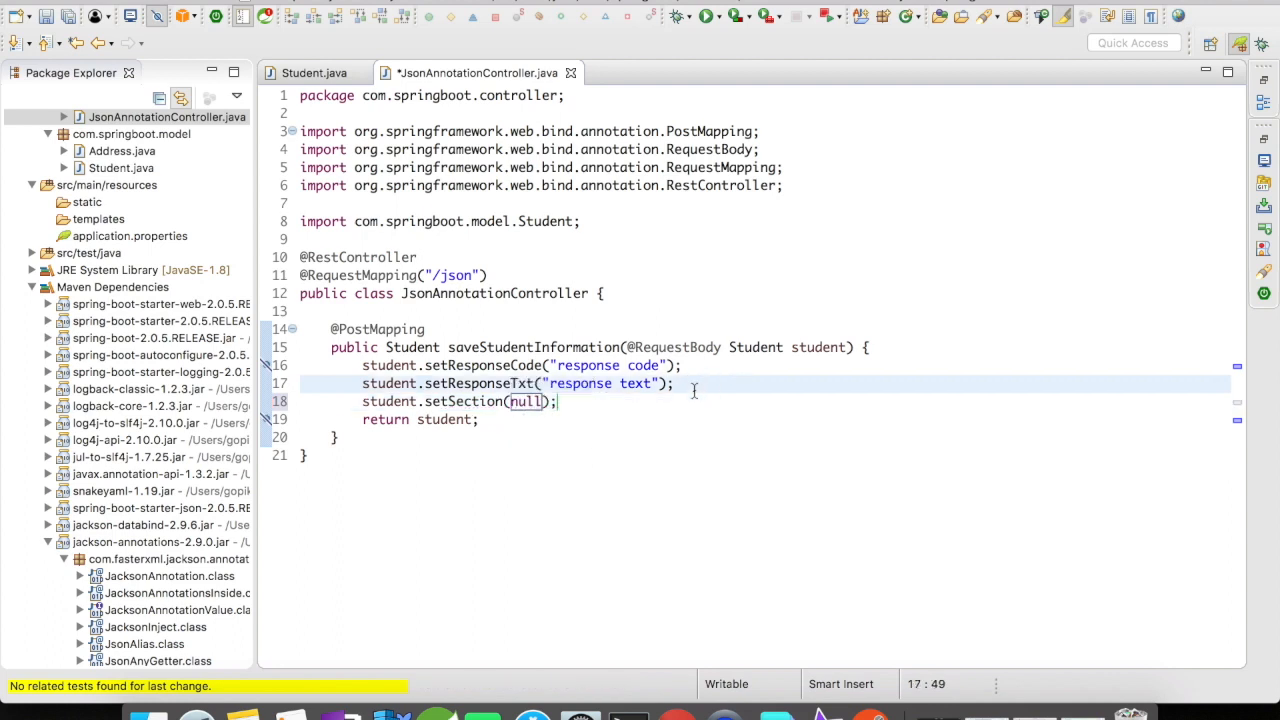
{"action": "type", "text": "stud"}
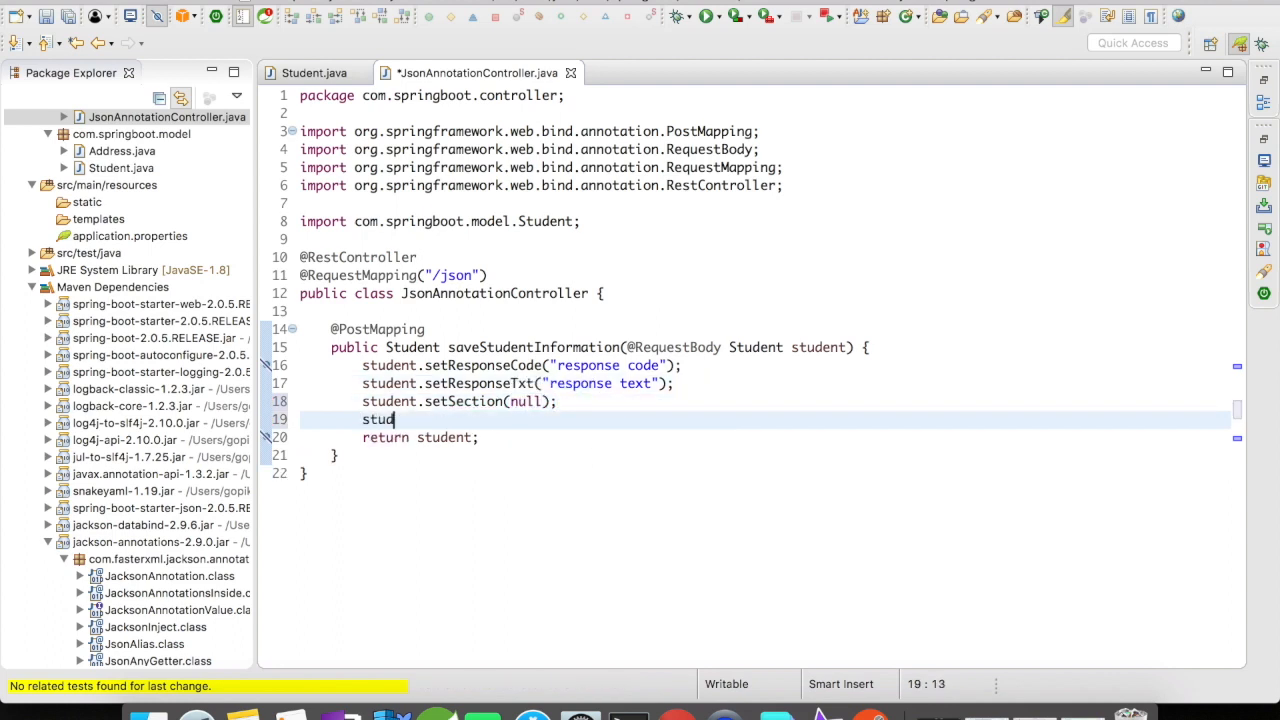
{"action": "type", "text": ".set"}
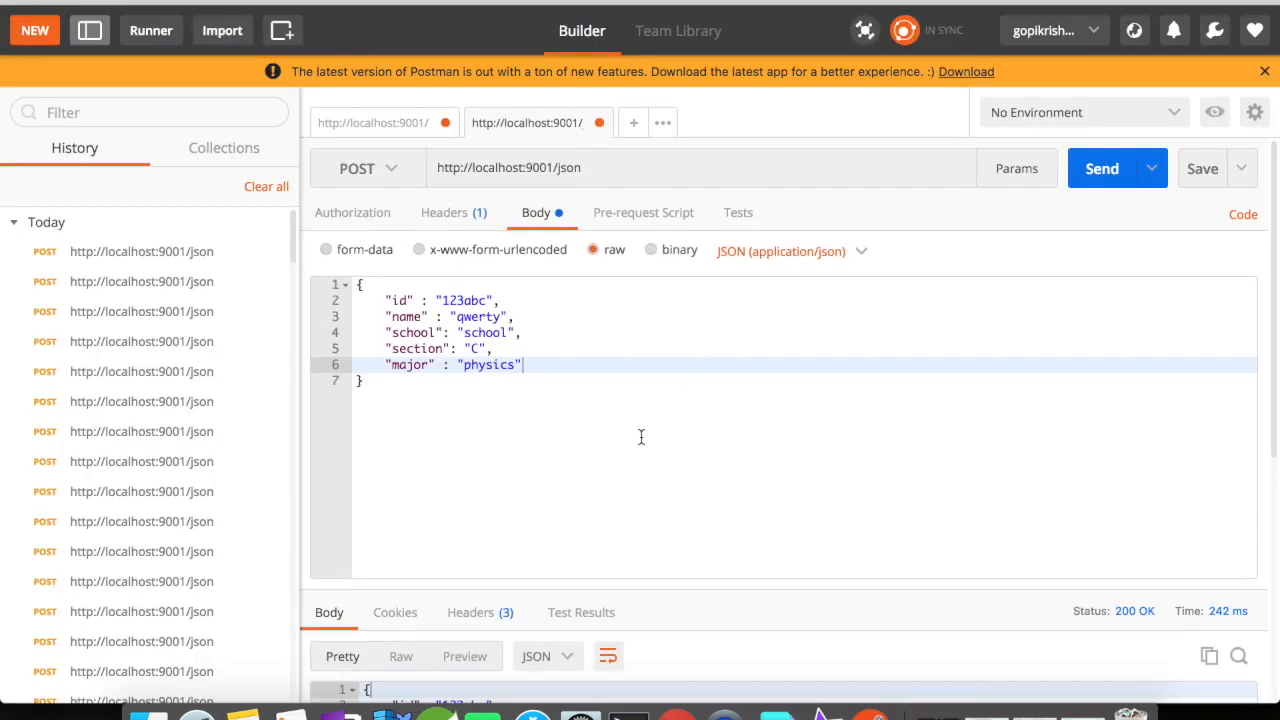
{"action": "mouse_move", "coordinate": [490, 412]}
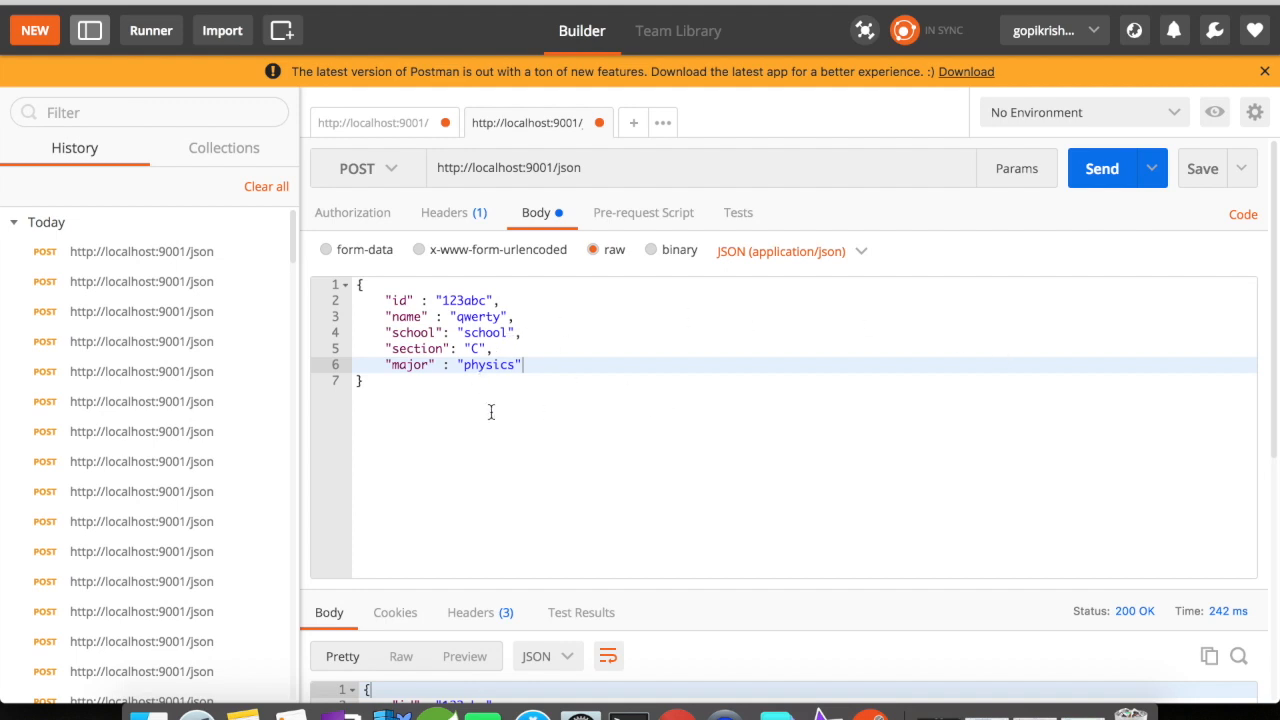
{"action": "double_click", "coordinate": [489, 364]}
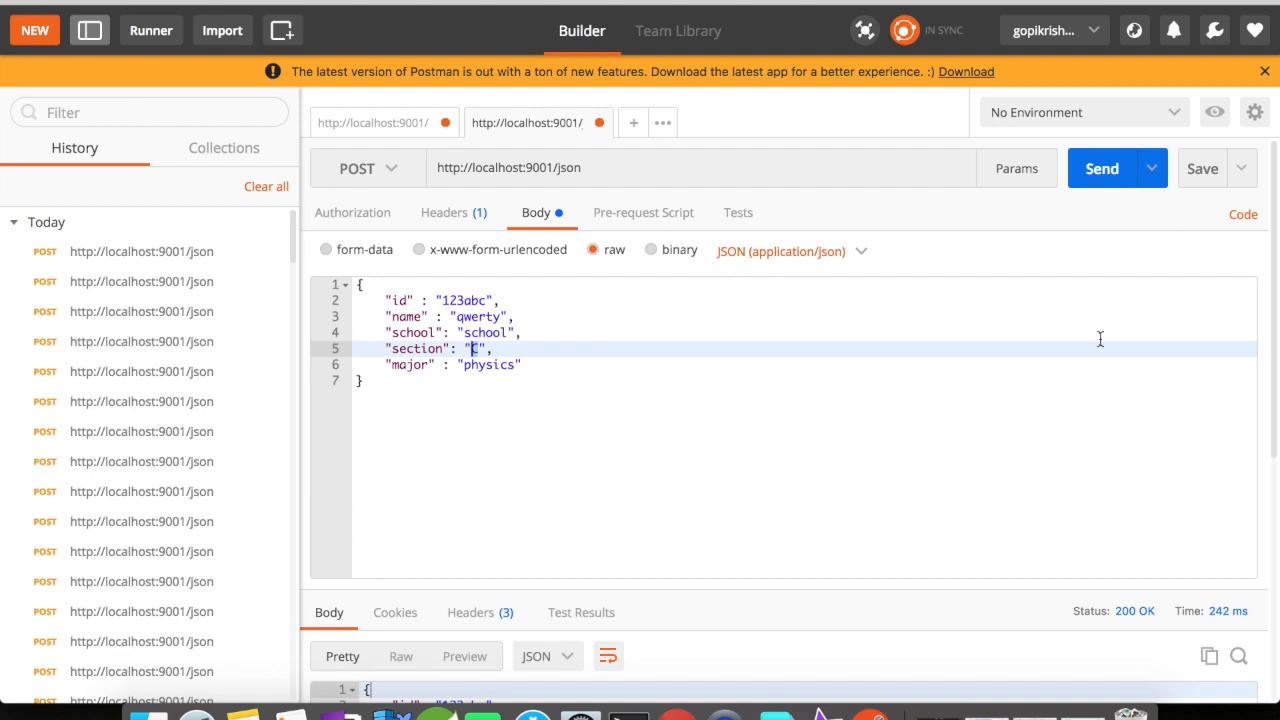
{"action": "mouse_move", "coordinate": [555, 393]}
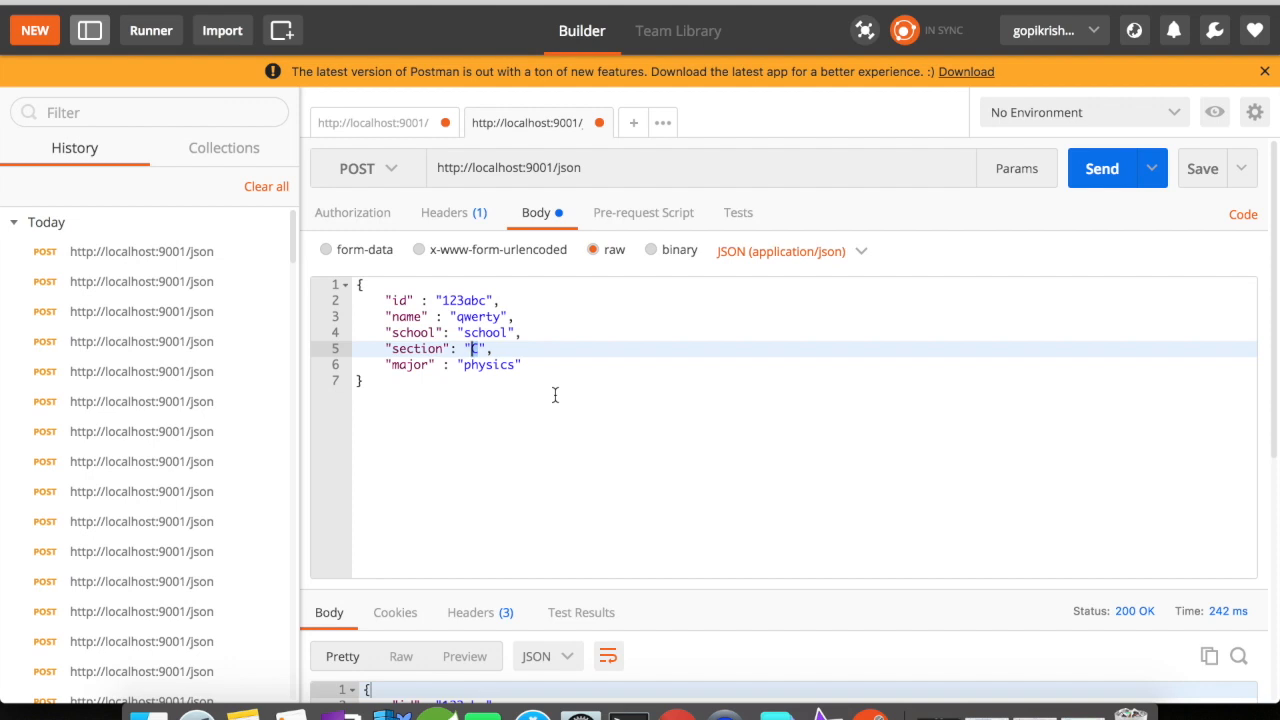
{"action": "mouse_move", "coordinate": [1110, 187]}
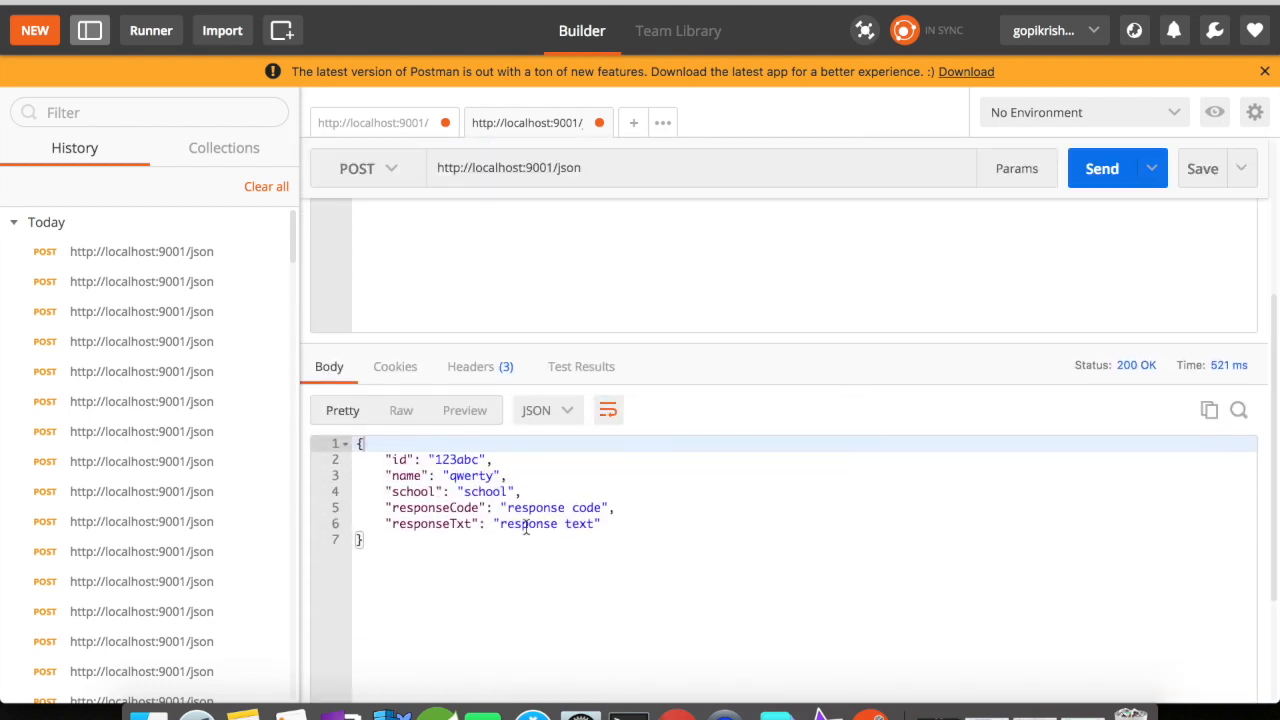
{"action": "mouse_move", "coordinate": [674, 546]}
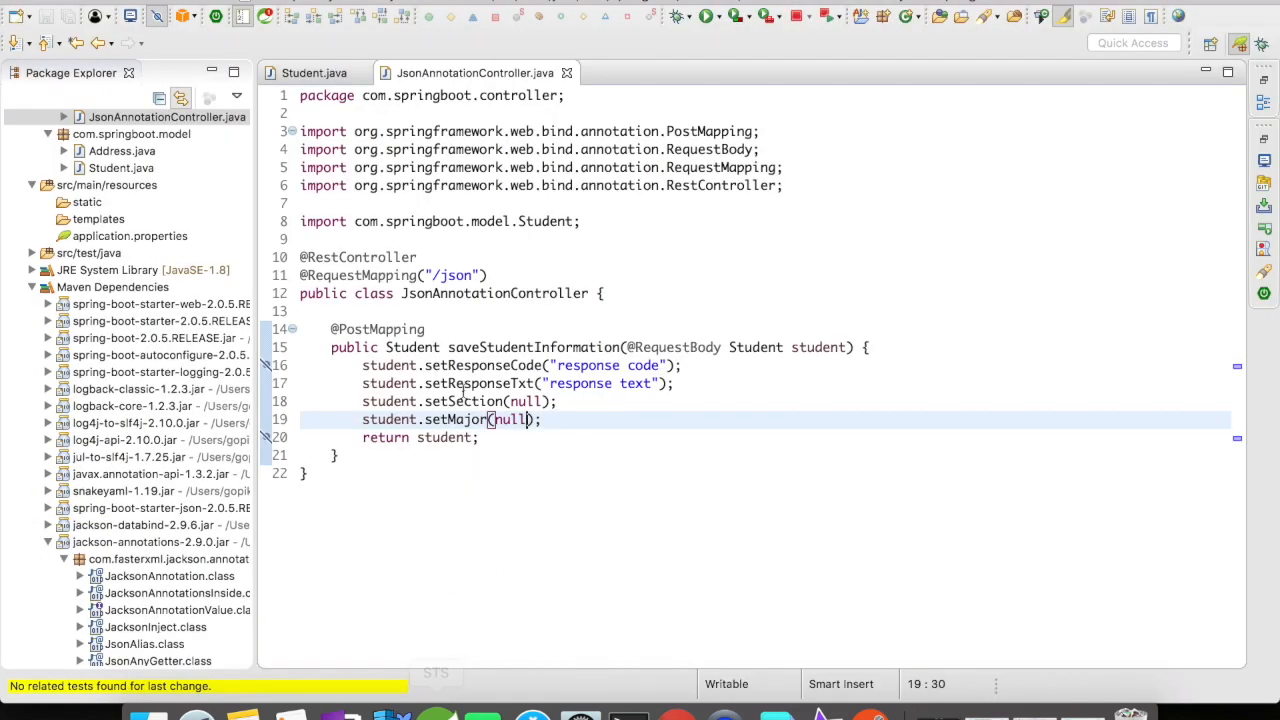
{"action": "left_click", "coordinate": [313, 72]}
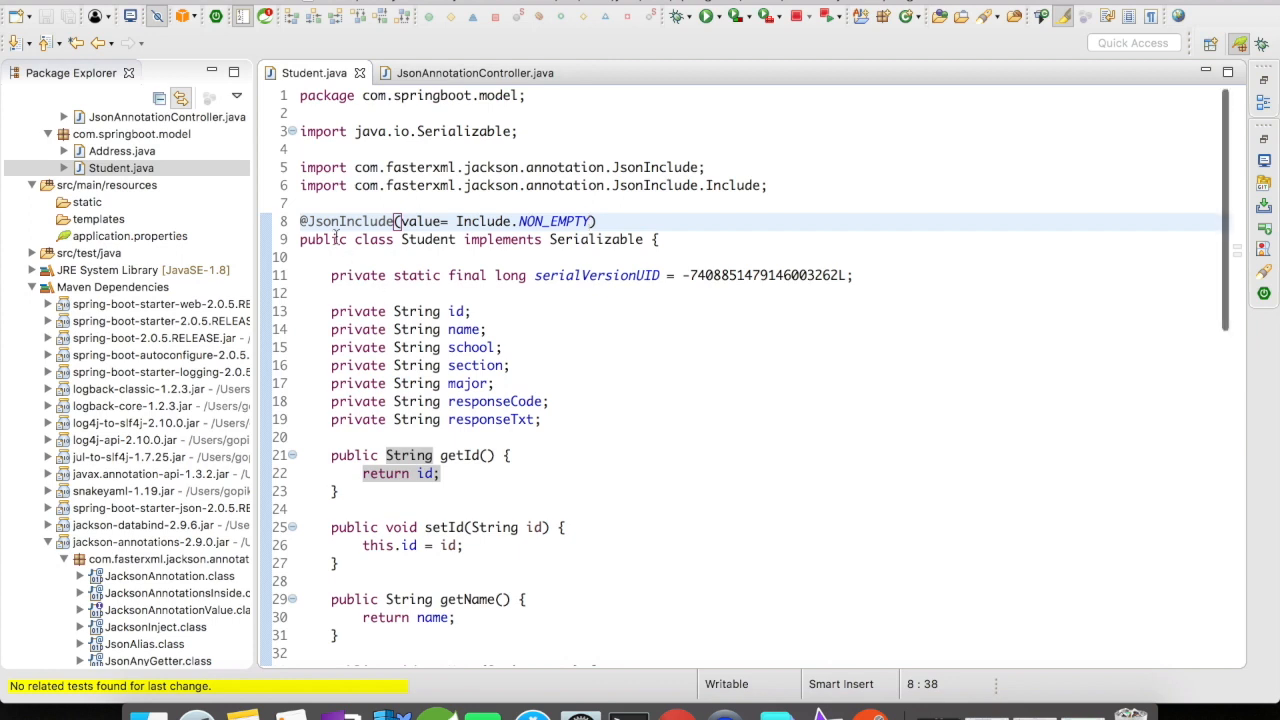